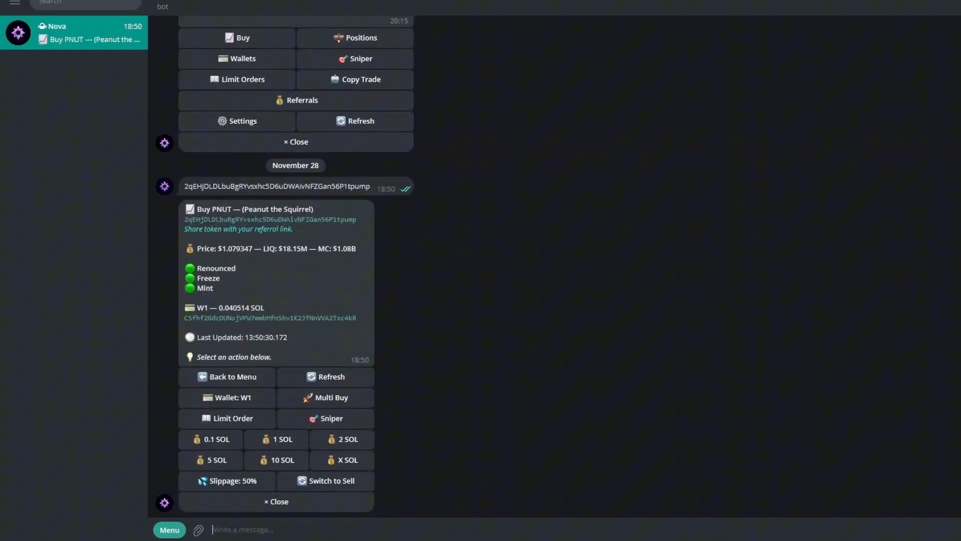
{"action": "mouse_move", "coordinate": [365, 406]}
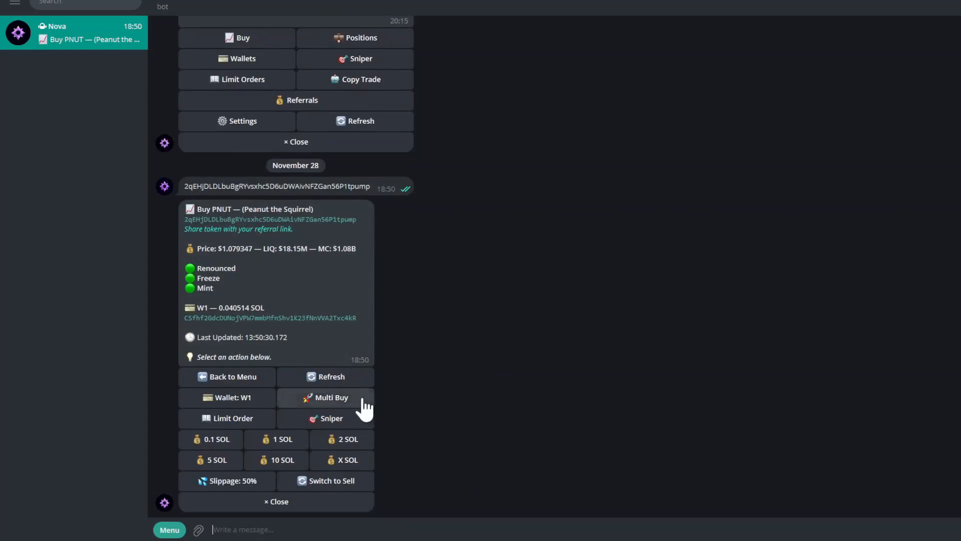
Step: Open Nova's Multi Buy panel for PNUT, listing wallets W1 and W2
{"action": "left_click", "coordinate": [331, 397]}
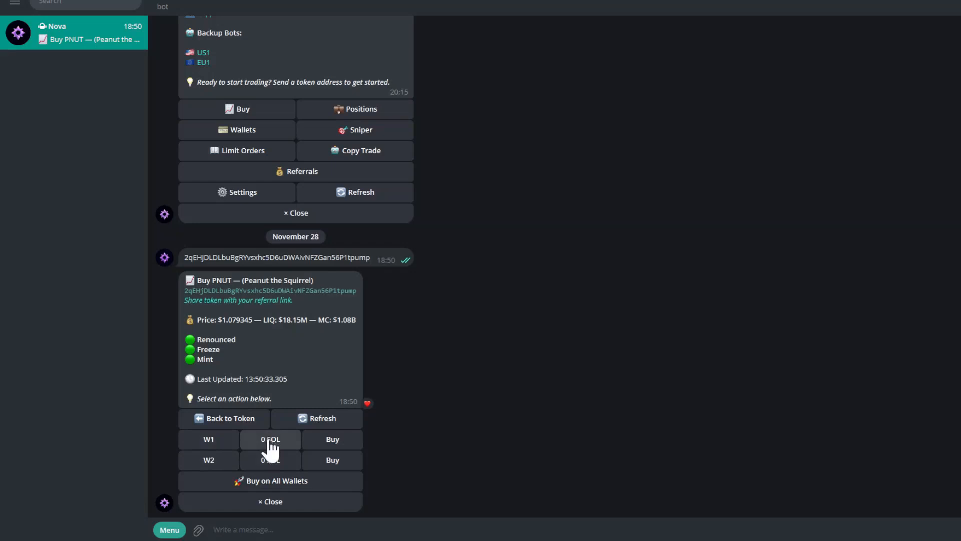
{"action": "mouse_move", "coordinate": [279, 457]}
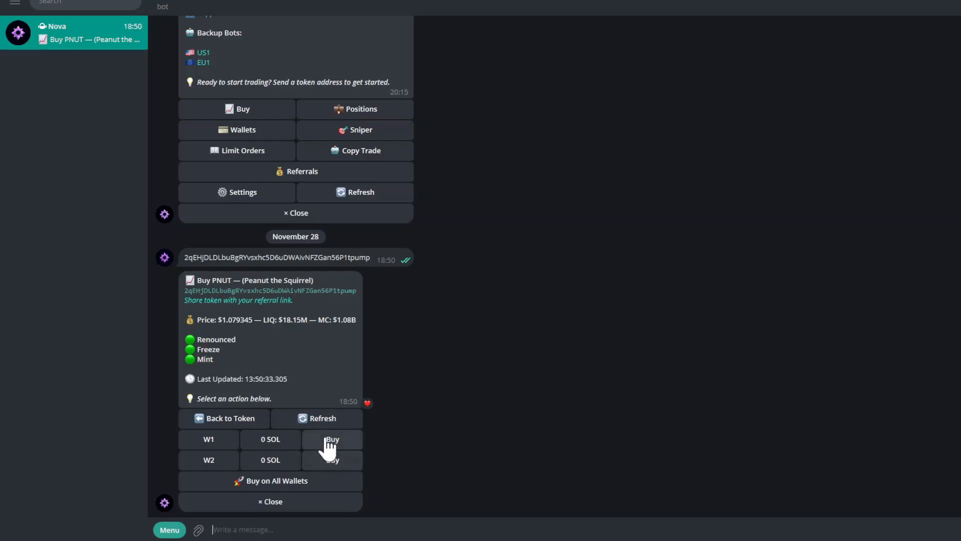
{"action": "mouse_move", "coordinate": [270, 439]}
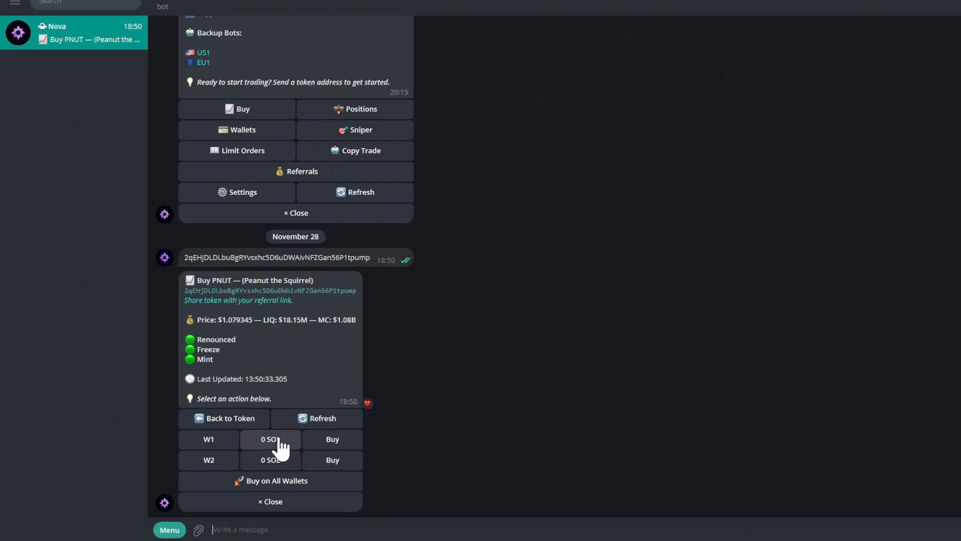
{"action": "left_click", "coordinate": [270, 439]}
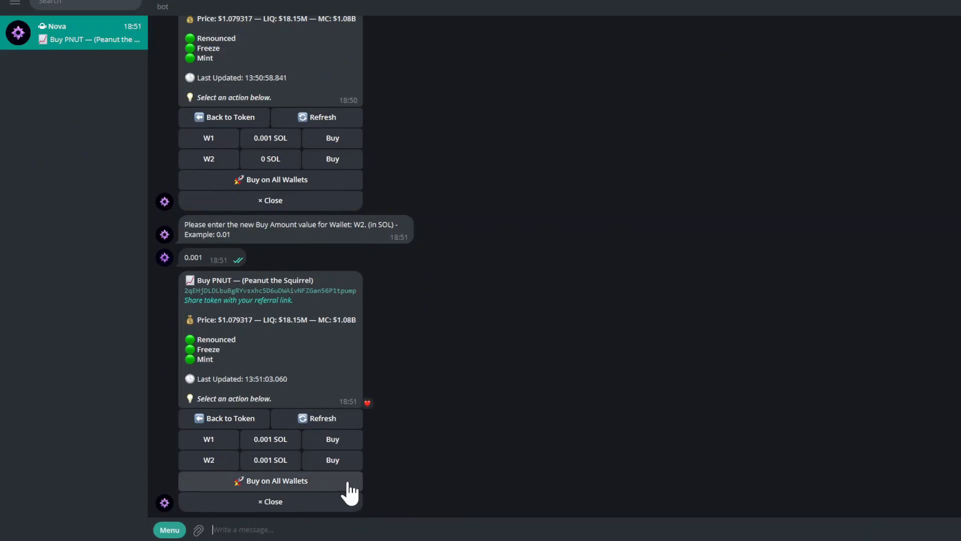
Step: Buy PNUT on all wallets and review the Sell PNUT balances for W1 and W2
{"action": "left_click", "coordinate": [270, 481]}
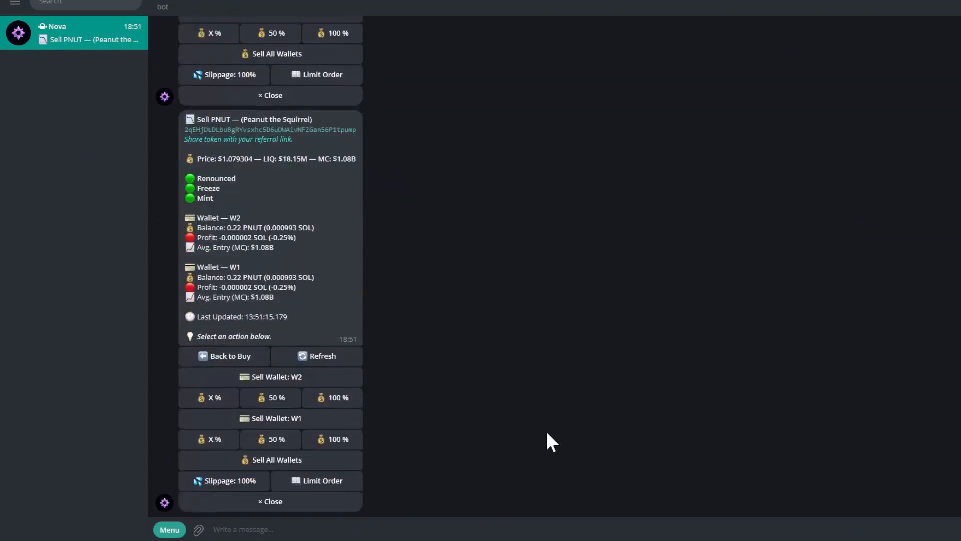
{"action": "scroll", "scroll_direction": "up", "scroll_amount": 3}
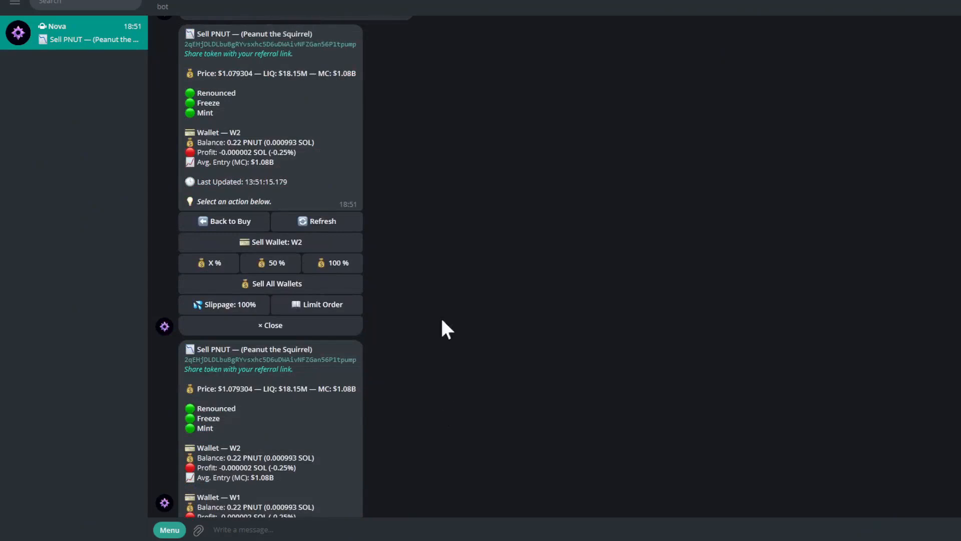
{"action": "scroll", "scroll_direction": "down", "scroll_amount": 3}
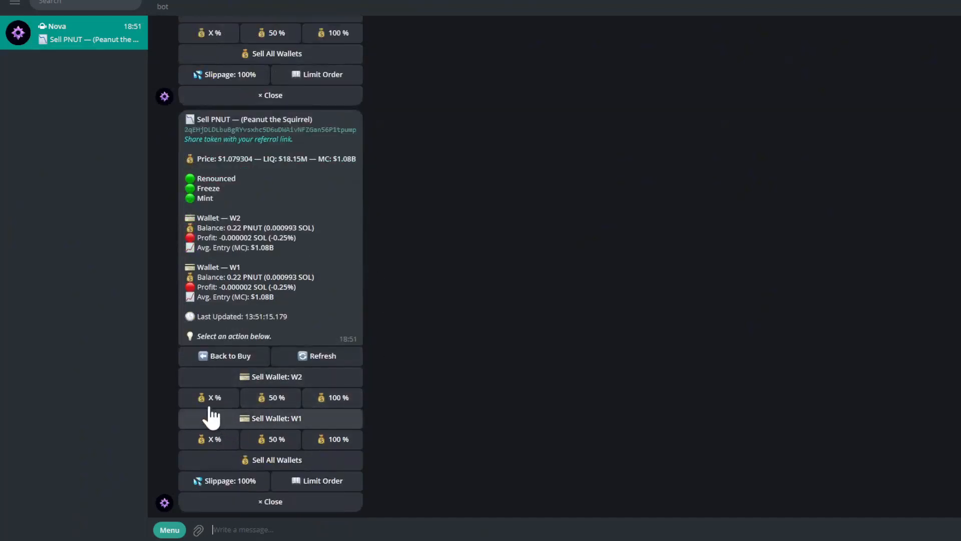
{"action": "mouse_move", "coordinate": [211, 417]}
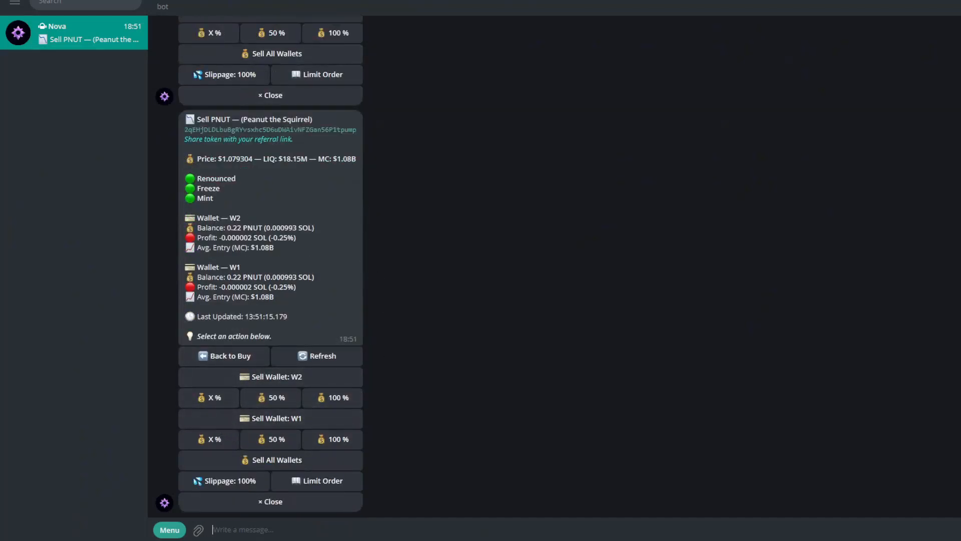
{"action": "double_click", "coordinate": [246, 227]}
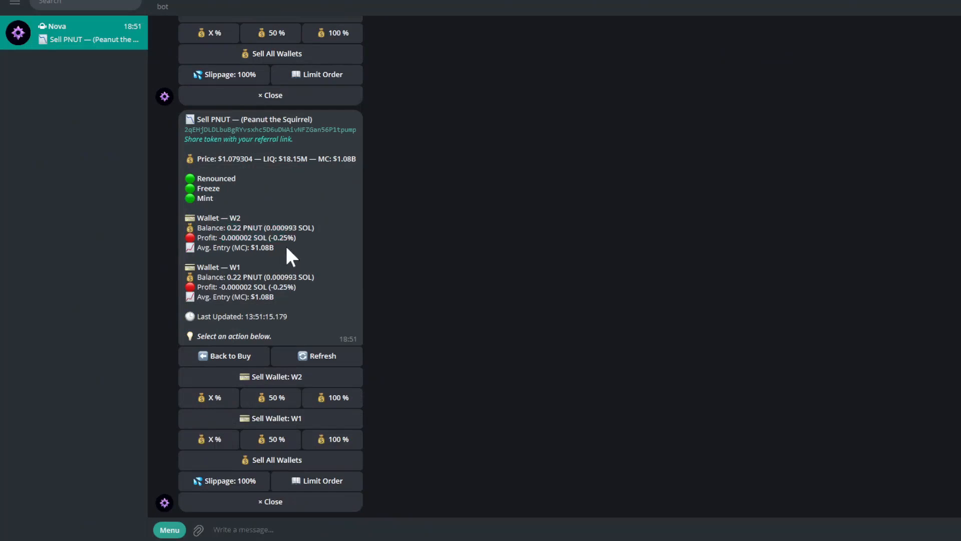
{"action": "mouse_move", "coordinate": [341, 281]}
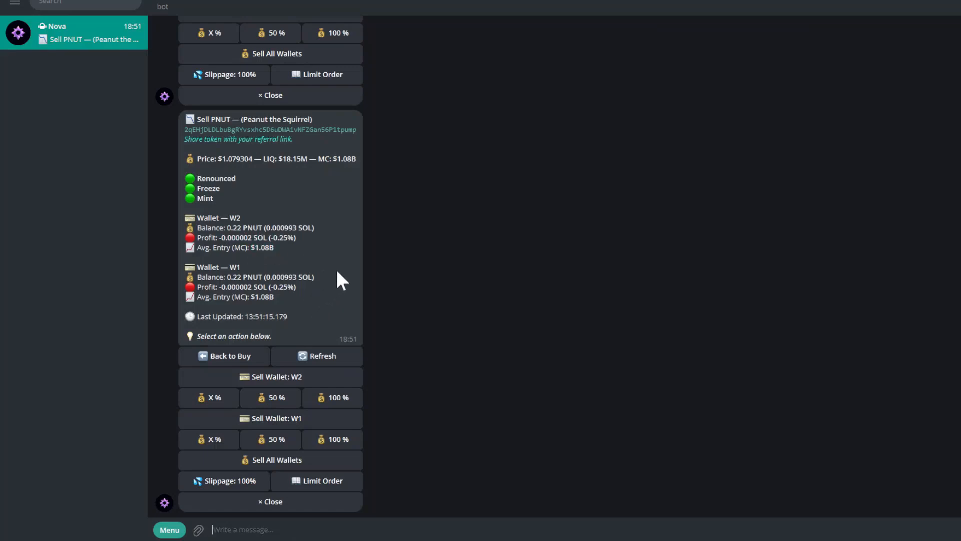